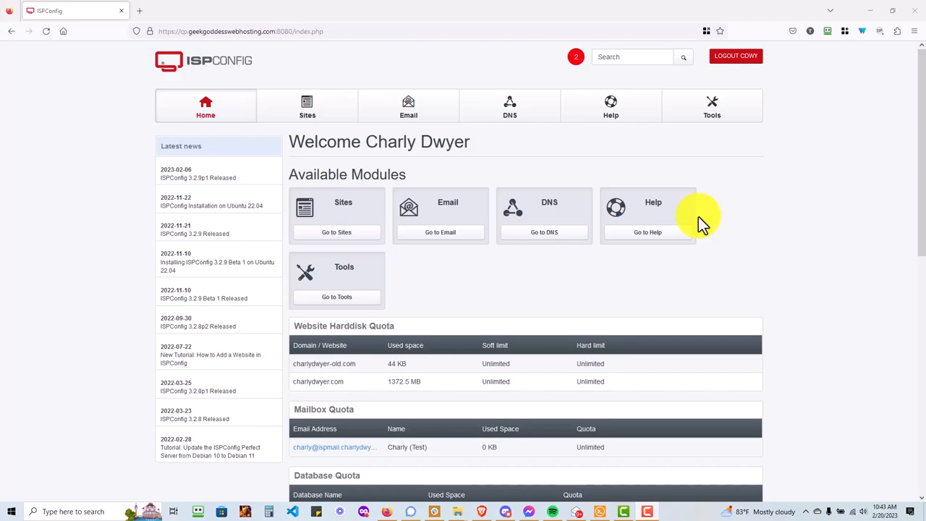
Open the Email module to list the active ispmail.charlydwyer.com mail domain.
{"action": "left_click", "coordinate": [575, 56]}
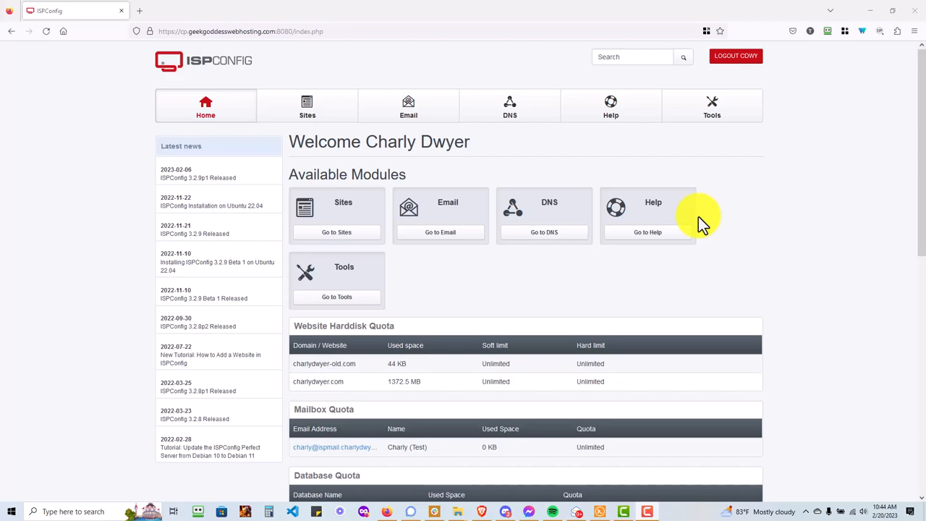
{"action": "mouse_move", "coordinate": [781, 54]}
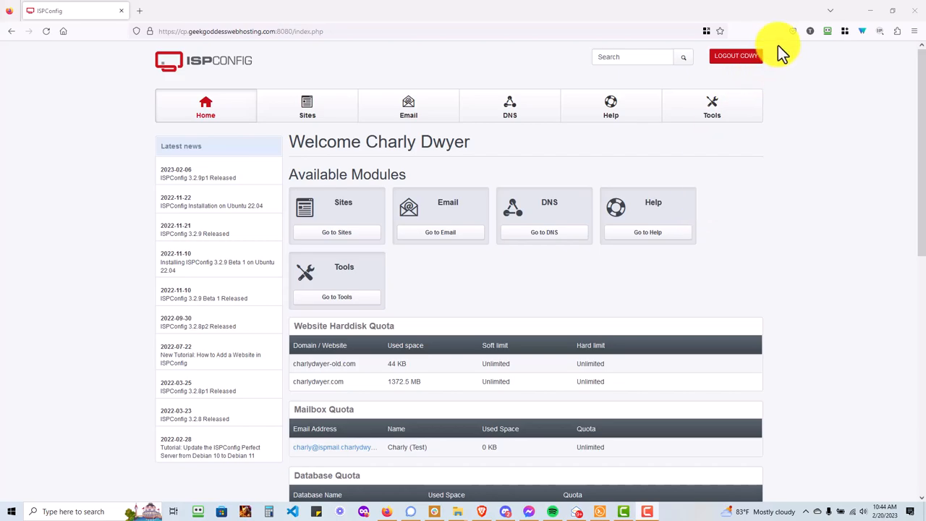
{"action": "mouse_move", "coordinate": [412, 416]}
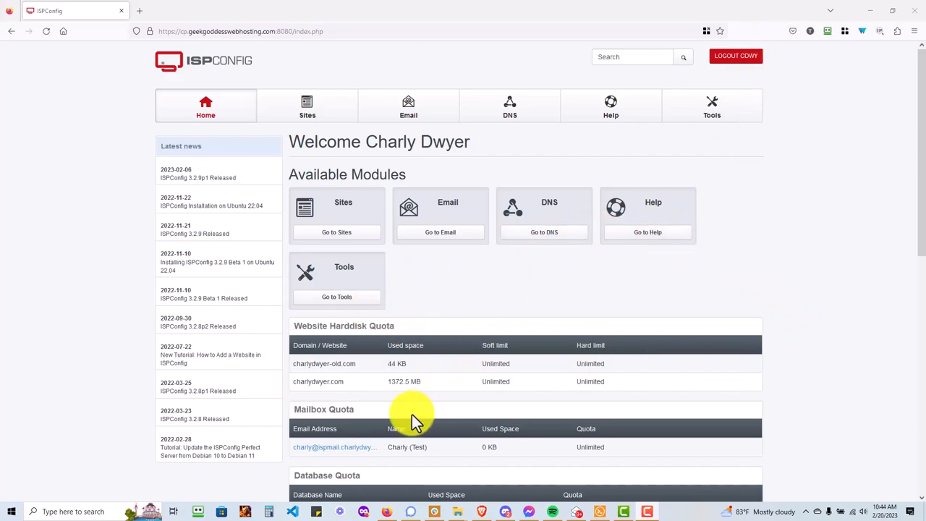
{"action": "scroll", "scroll_direction": "down", "scroll_amount": 3}
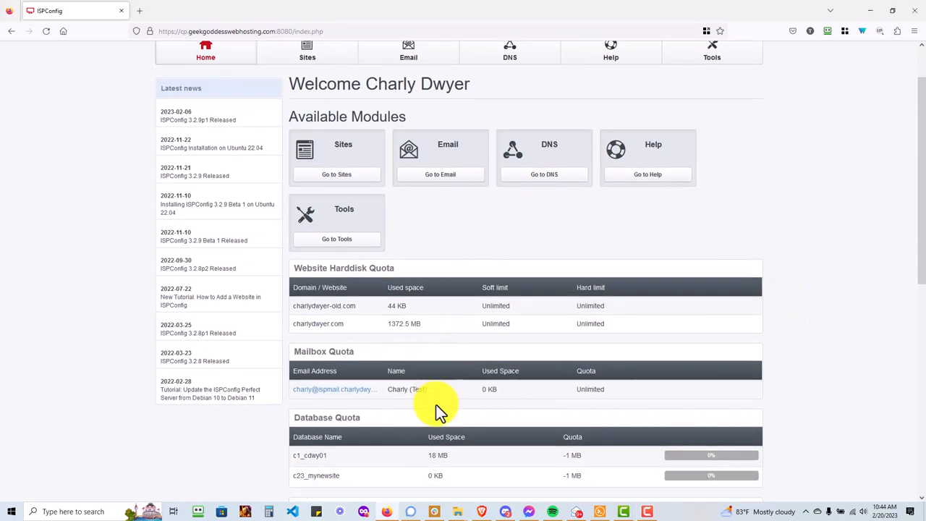
{"action": "scroll", "scroll_direction": "down", "scroll_amount": 3}
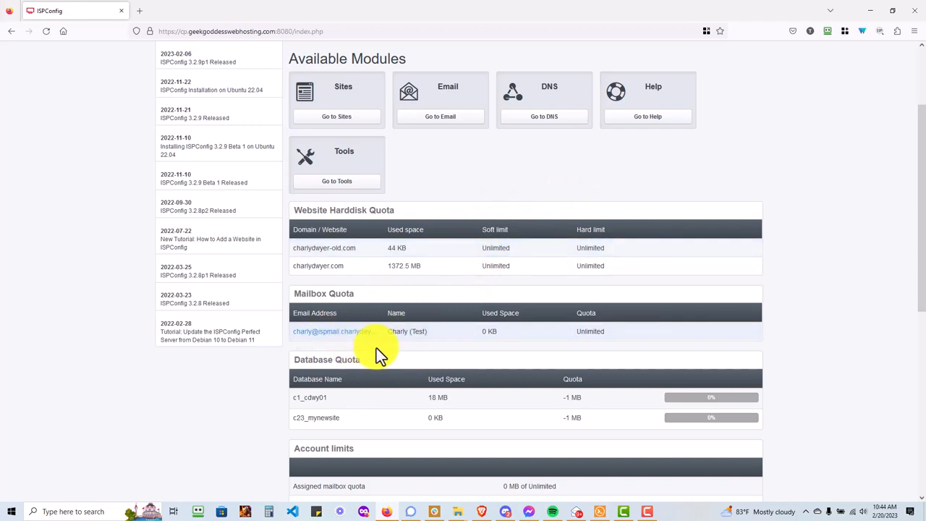
{"action": "mouse_move", "coordinate": [416, 334]}
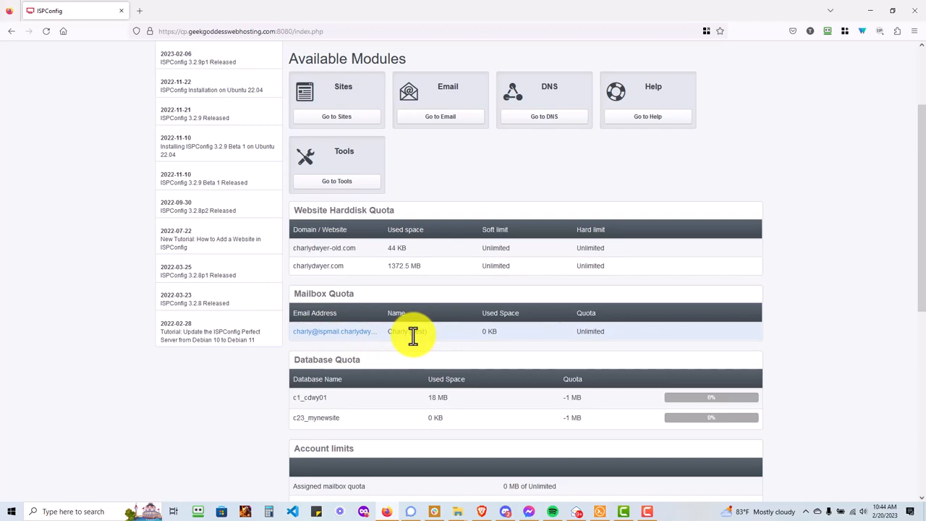
{"action": "mouse_move", "coordinate": [334, 331]}
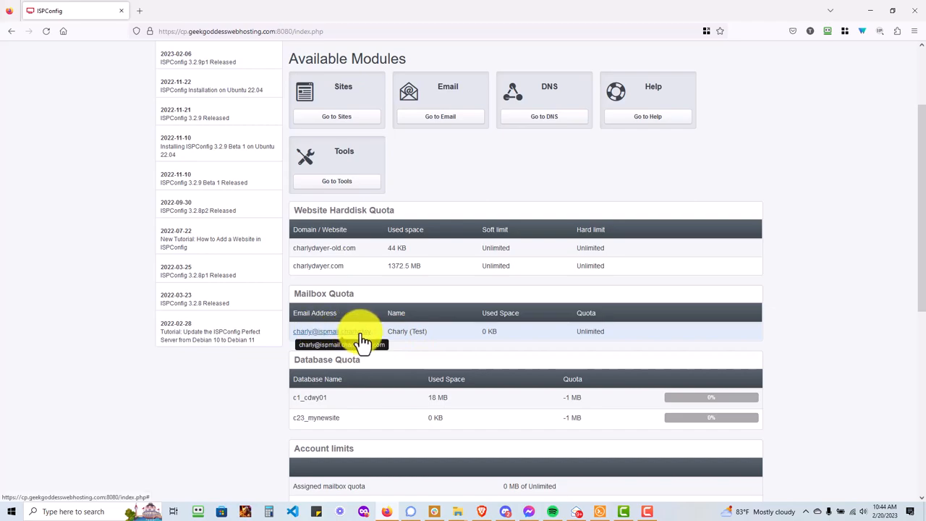
{"action": "mouse_move", "coordinate": [644, 326]}
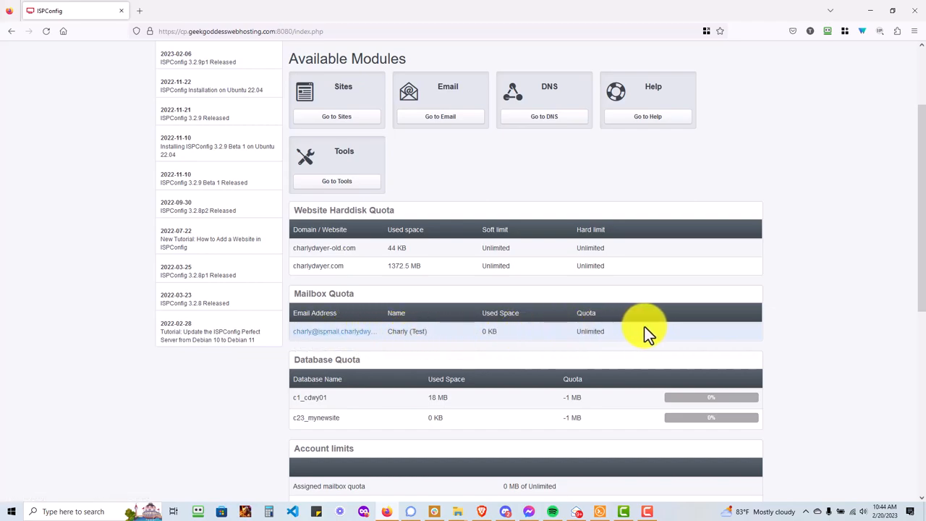
{"action": "scroll", "scroll_direction": "up", "scroll_amount": 3}
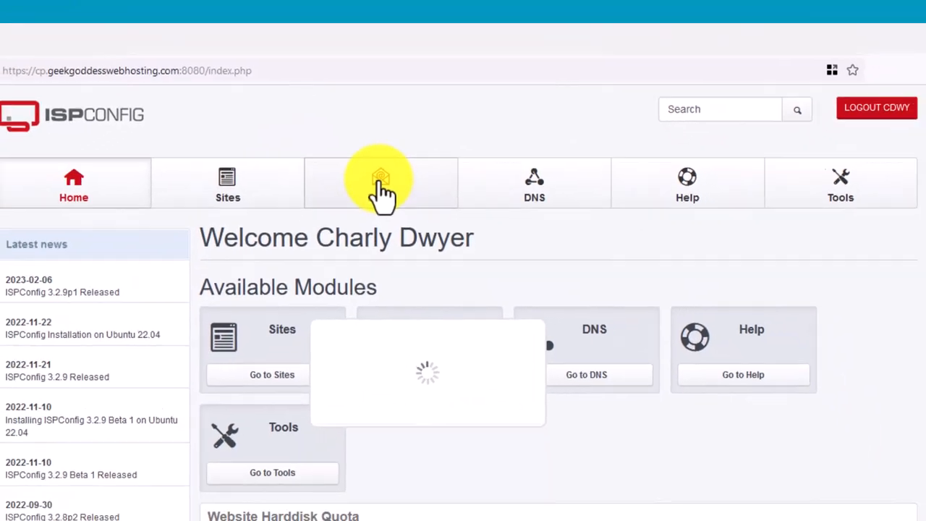
{"action": "left_click", "coordinate": [380, 185]}
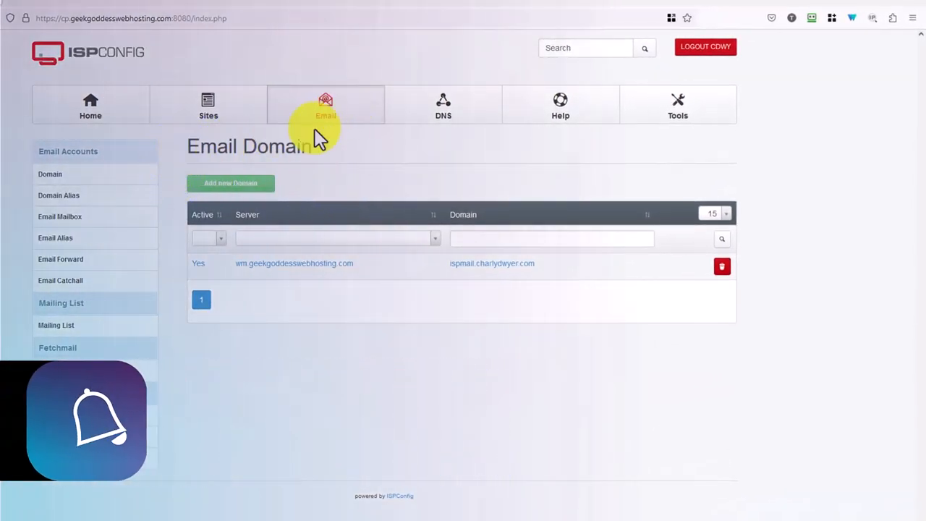
{"action": "mouse_move", "coordinate": [557, 264]}
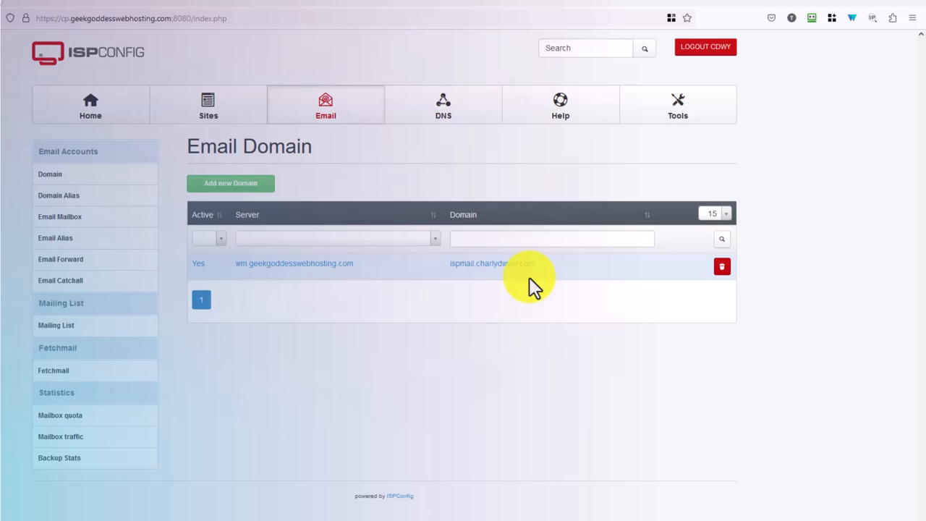
{"action": "mouse_move", "coordinate": [83, 216]}
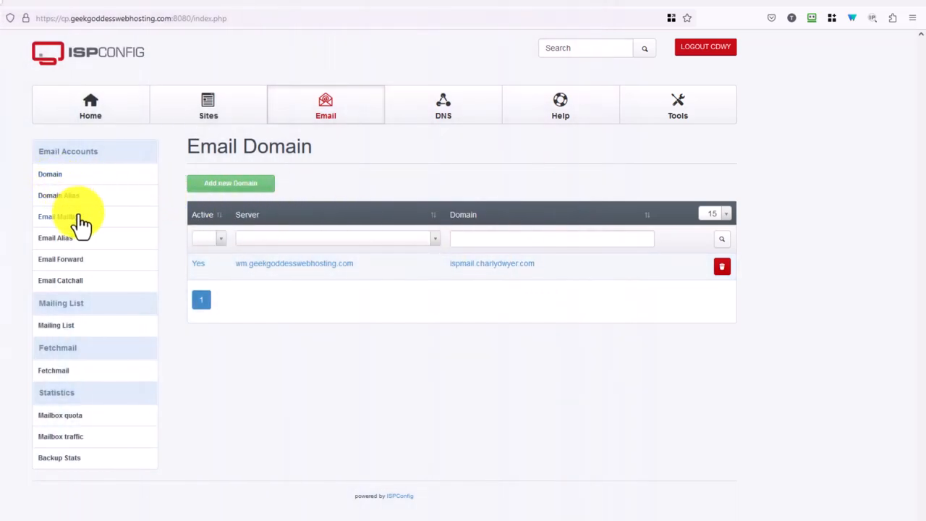
Edit the ispmail.charlydwyer.com domain and choose Normal as its spam filter level.
{"action": "left_click", "coordinate": [492, 264]}
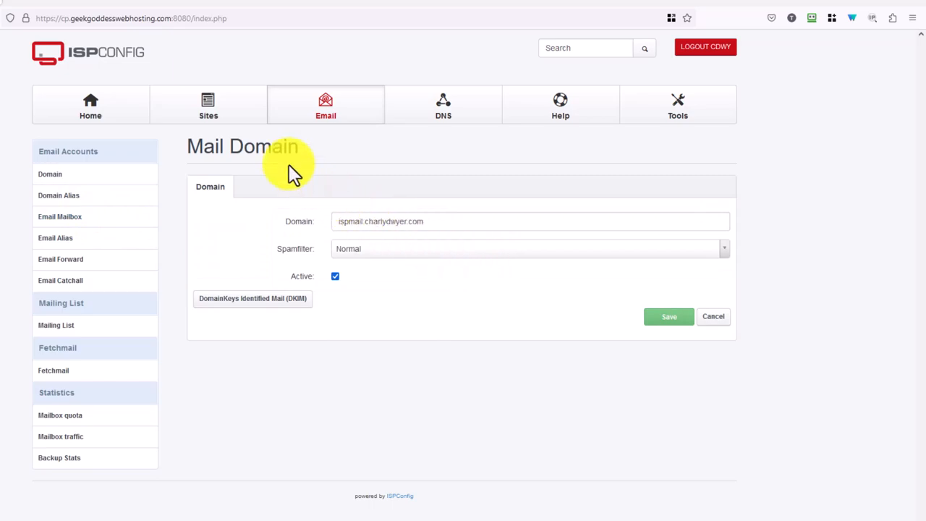
{"action": "mouse_move", "coordinate": [354, 248]}
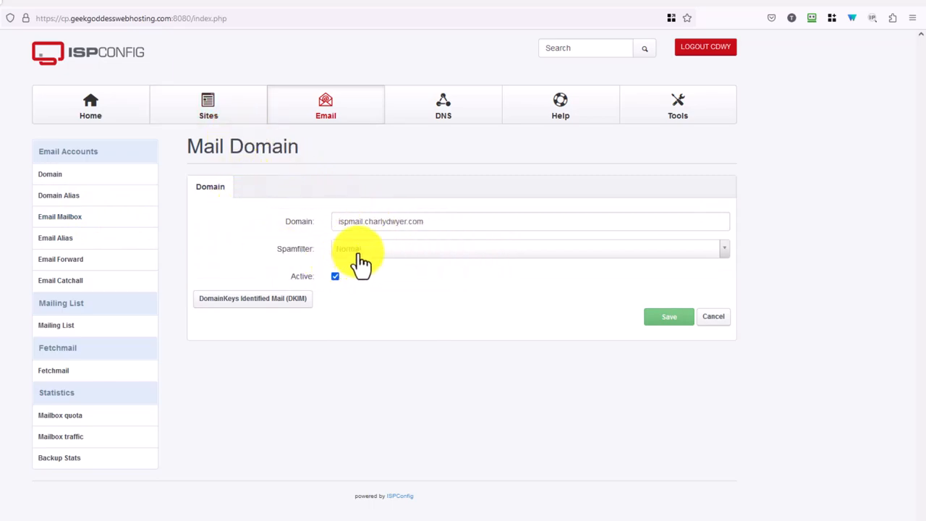
{"action": "left_click", "coordinate": [528, 248]}
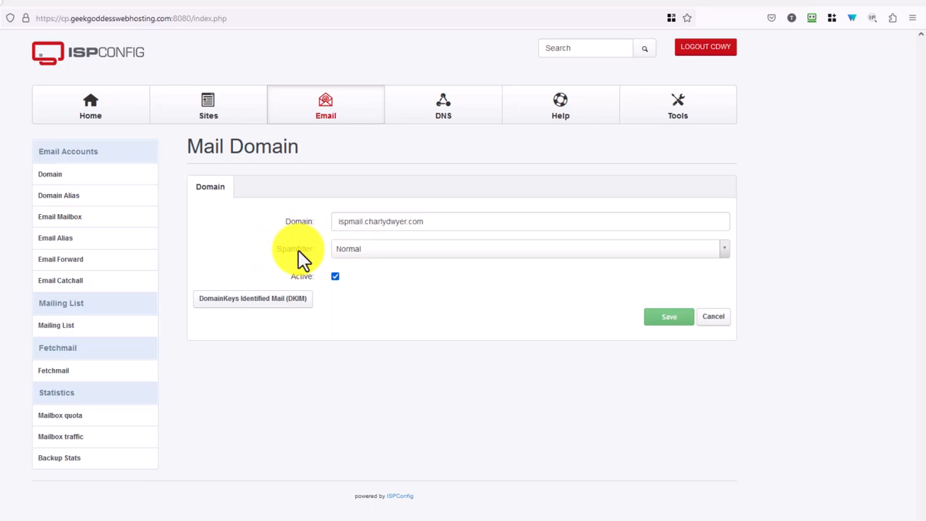
{"action": "left_click", "coordinate": [528, 248]}
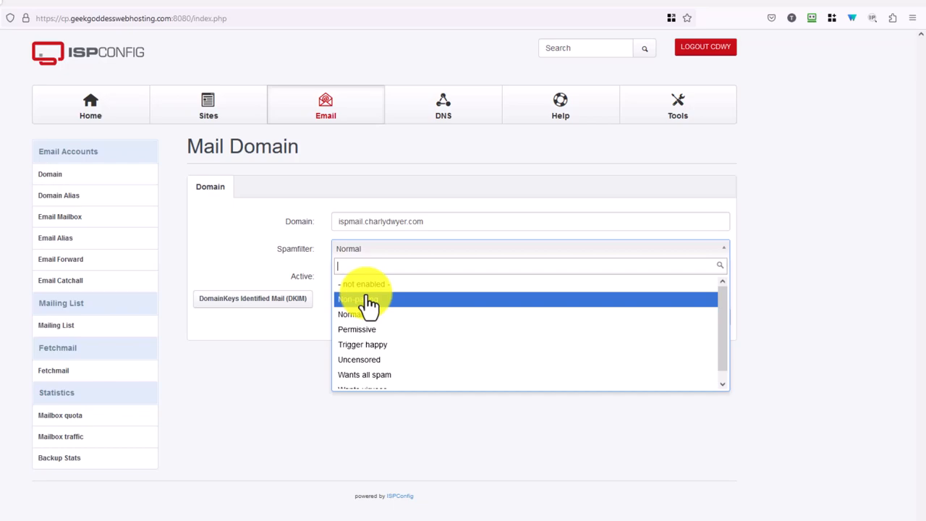
{"action": "mouse_move", "coordinate": [372, 318]}
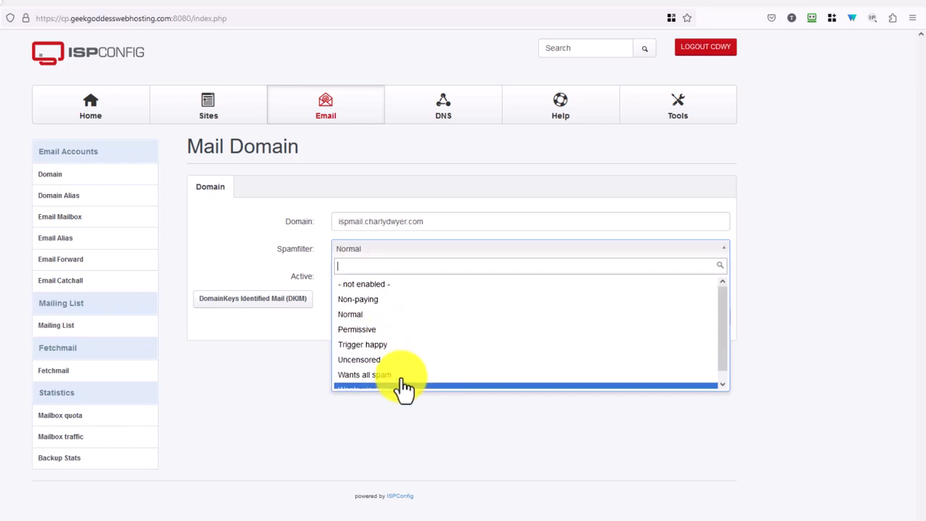
{"action": "left_click", "coordinate": [350, 313]}
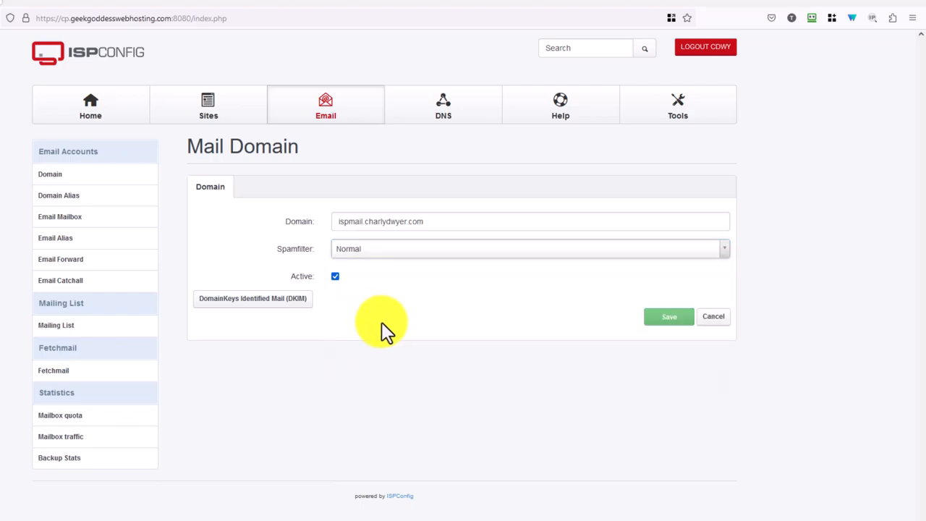
{"action": "mouse_move", "coordinate": [401, 322]}
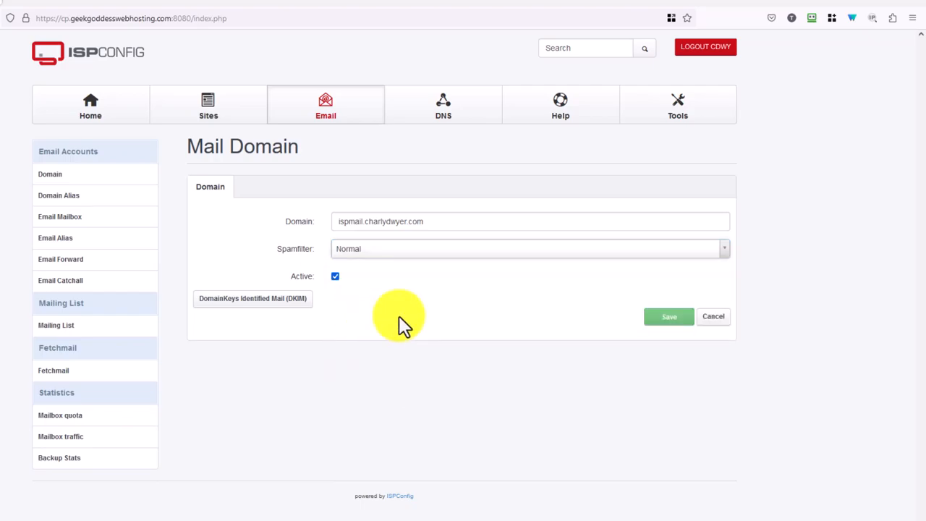
{"action": "mouse_move", "coordinate": [426, 296]}
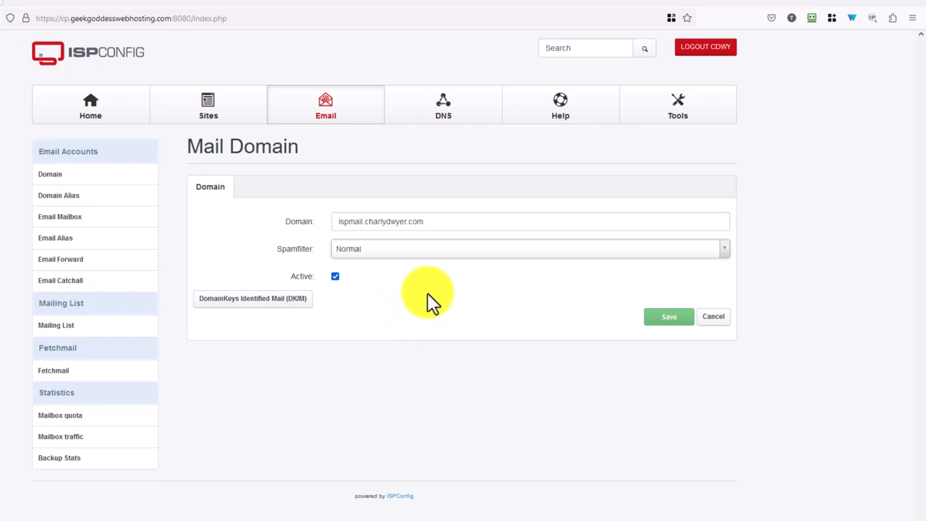
{"action": "mouse_move", "coordinate": [232, 155]}
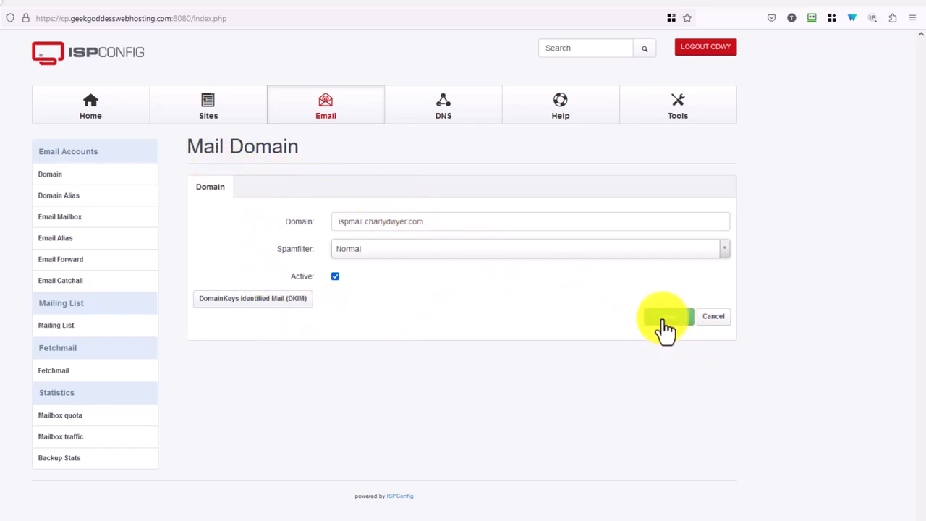
Save the domain's Normal spam filter, then go to the Email Mailbox list.
{"action": "left_click", "coordinate": [663, 316]}
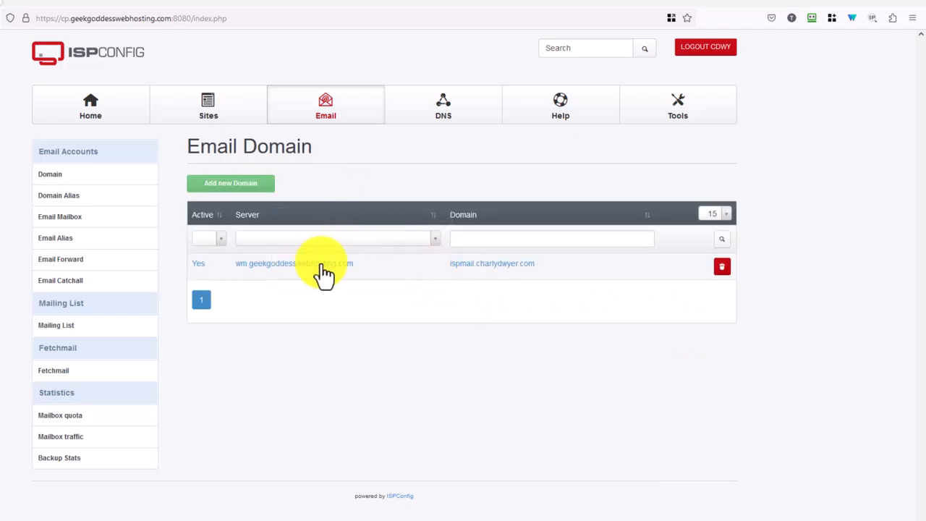
{"action": "mouse_move", "coordinate": [137, 156]}
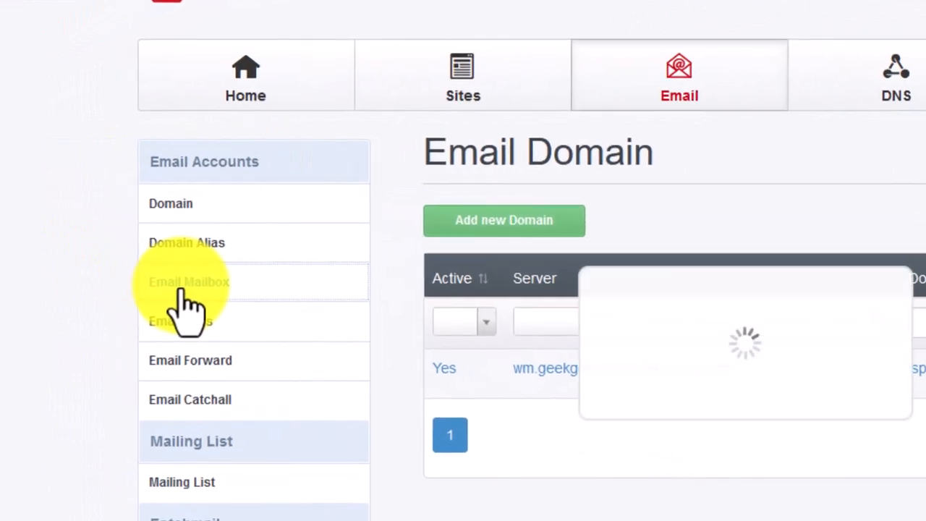
{"action": "left_click", "coordinate": [189, 281]}
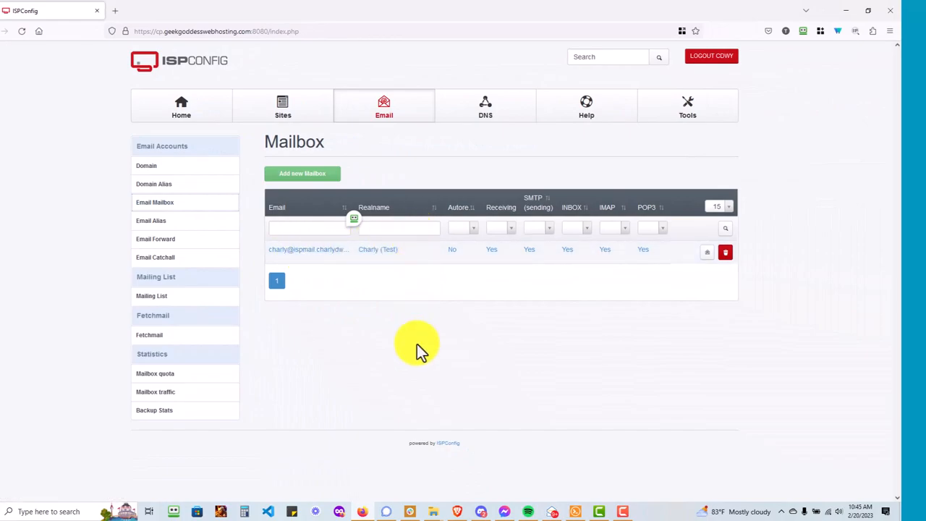
{"action": "mouse_move", "coordinate": [409, 257]}
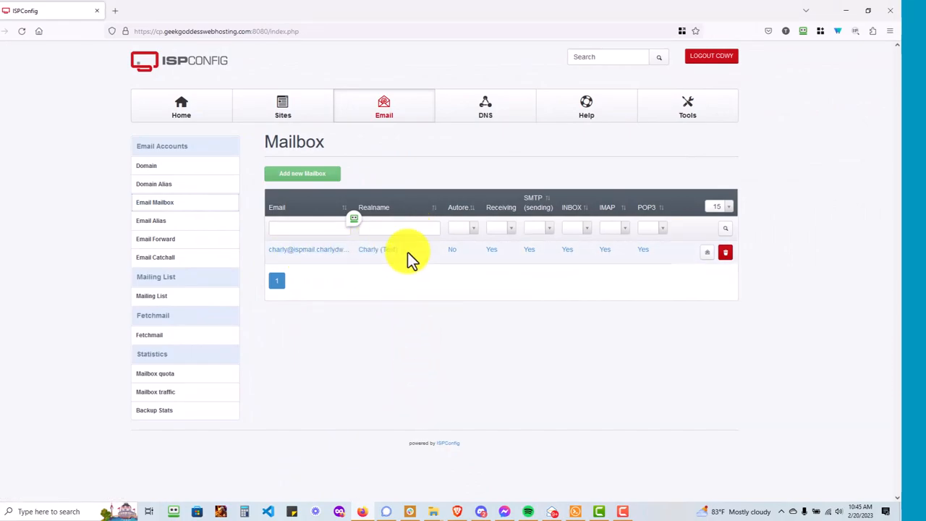
{"action": "left_click", "coordinate": [307, 249]}
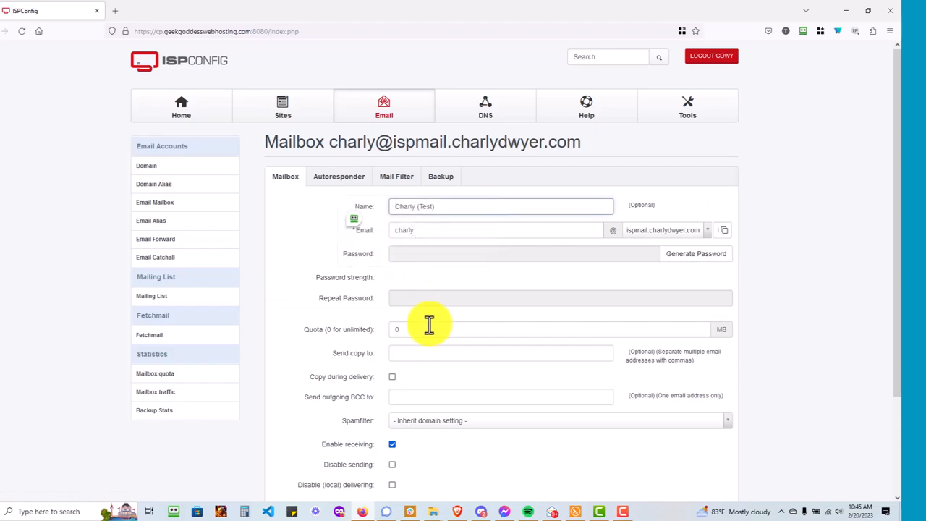
{"action": "scroll", "scroll_direction": "down", "scroll_amount": 3}
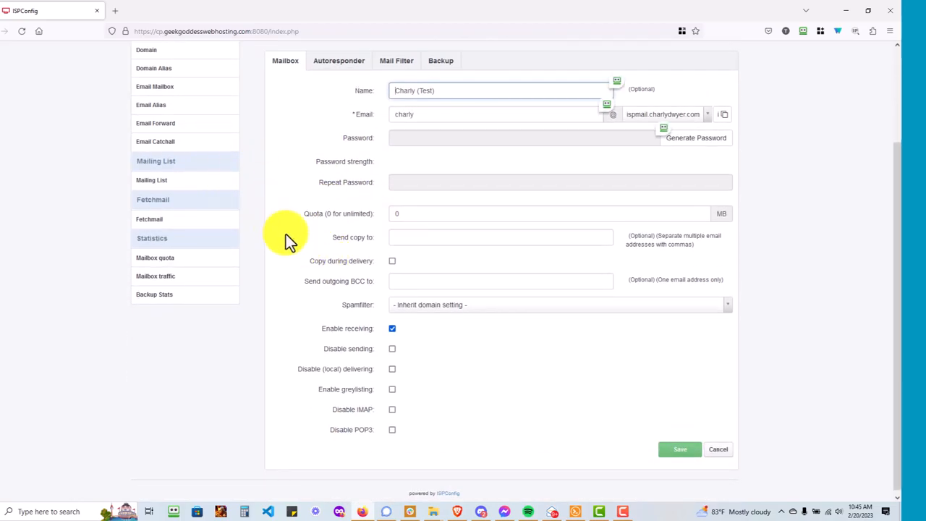
{"action": "scroll", "scroll_direction": "up", "scroll_amount": 3}
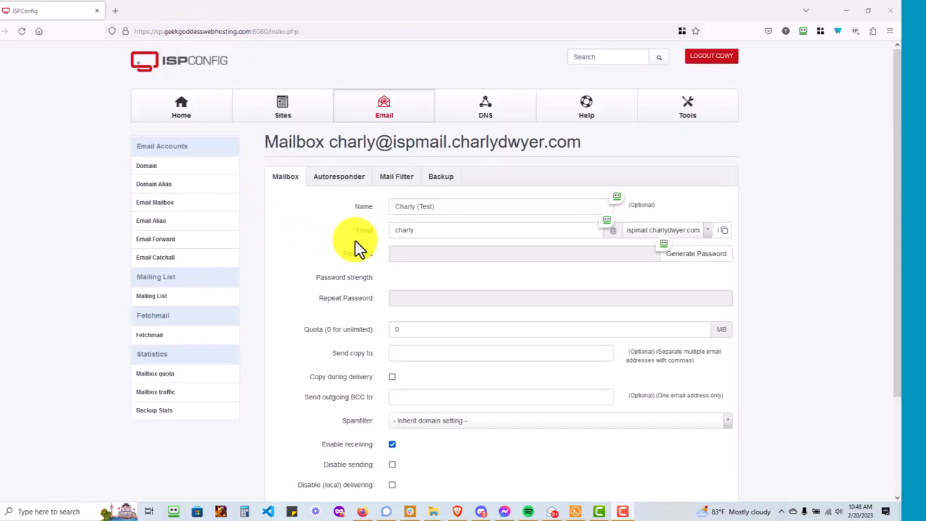
{"action": "mouse_move", "coordinate": [492, 437]}
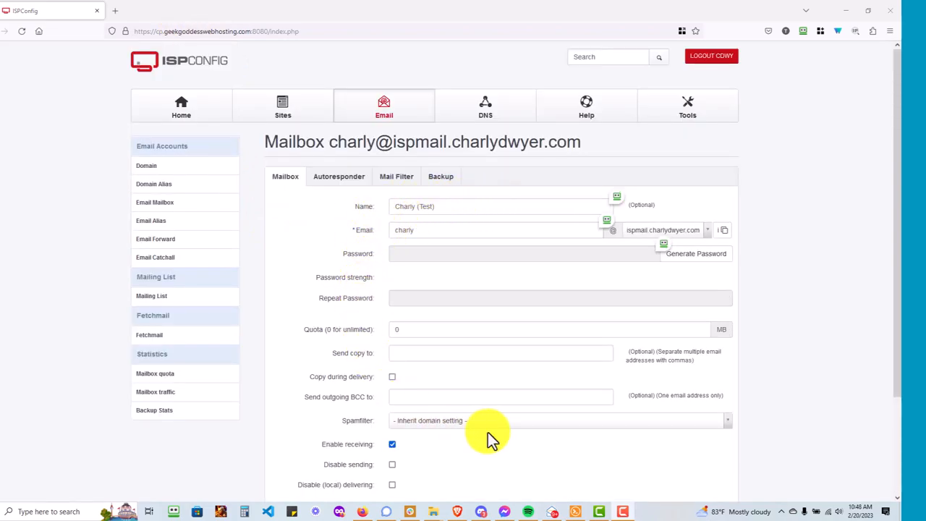
{"action": "mouse_move", "coordinate": [351, 230]}
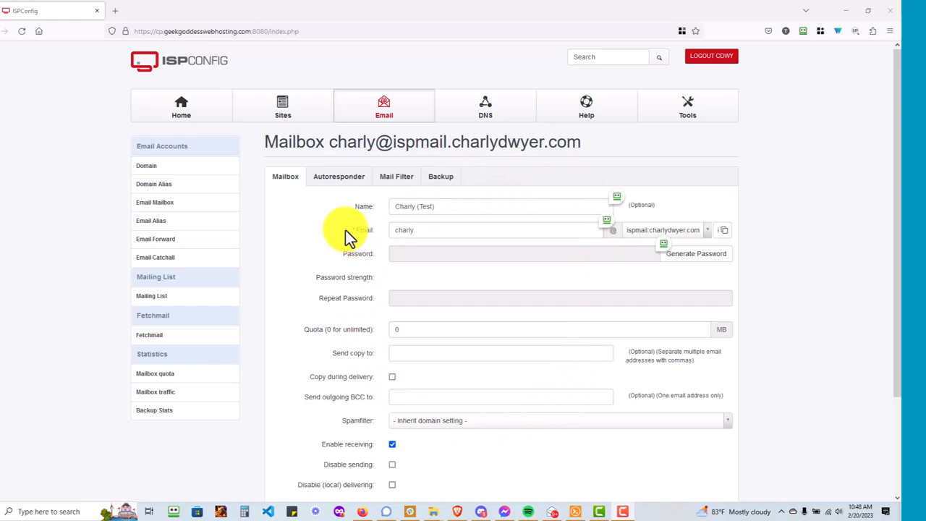
{"action": "scroll", "scroll_direction": "down", "scroll_amount": 3}
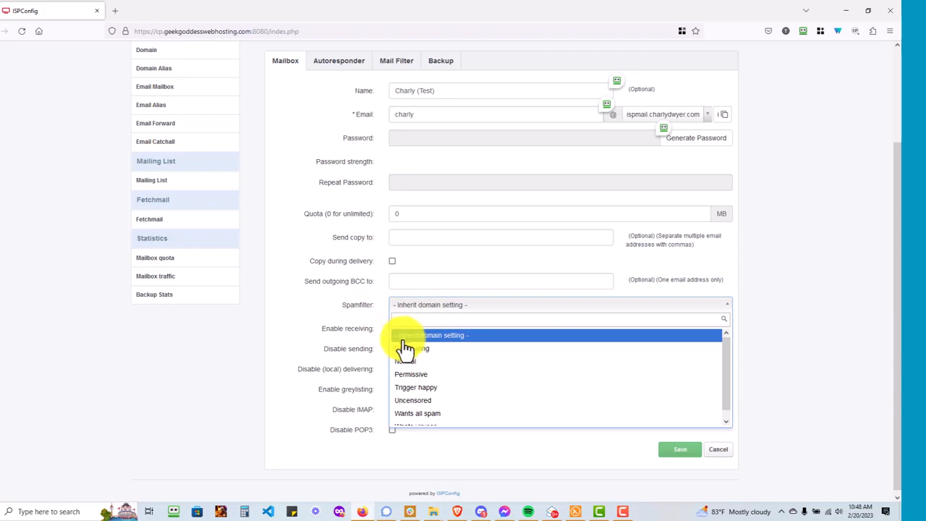
{"action": "left_click", "coordinate": [428, 335]}
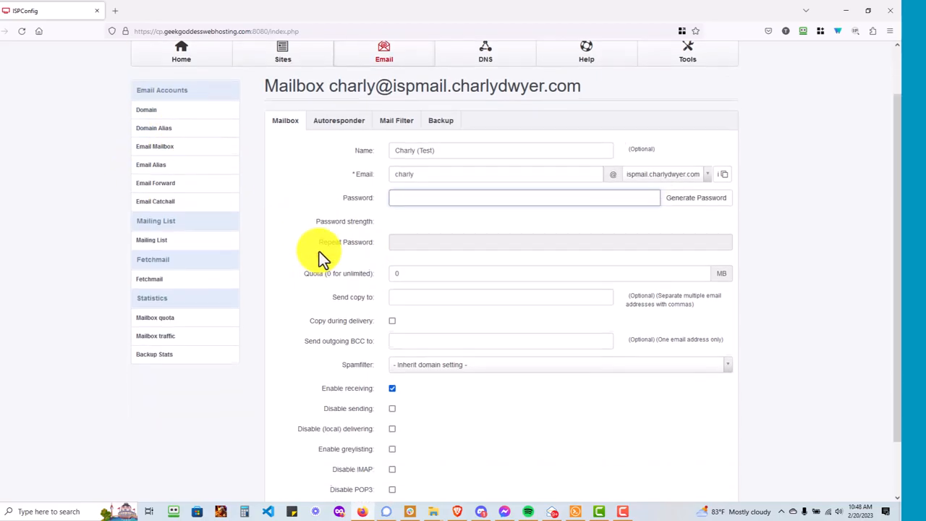
{"action": "scroll", "scroll_direction": "down", "scroll_amount": 3}
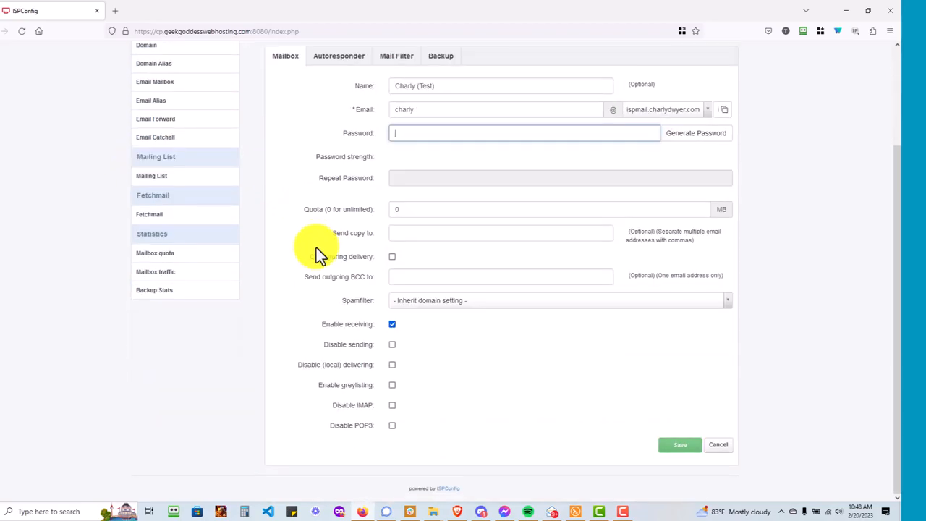
{"action": "scroll", "scroll_direction": "up", "scroll_amount": 3}
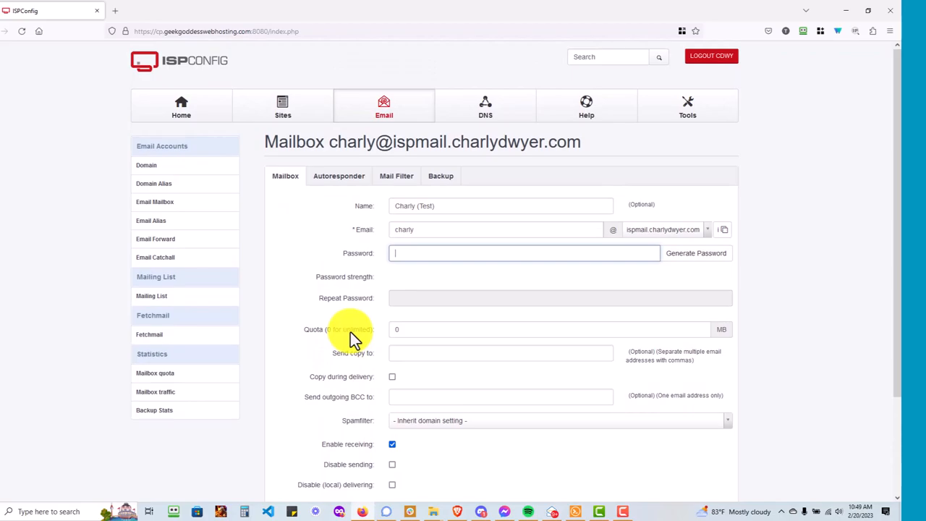
{"action": "mouse_move", "coordinate": [336, 321]}
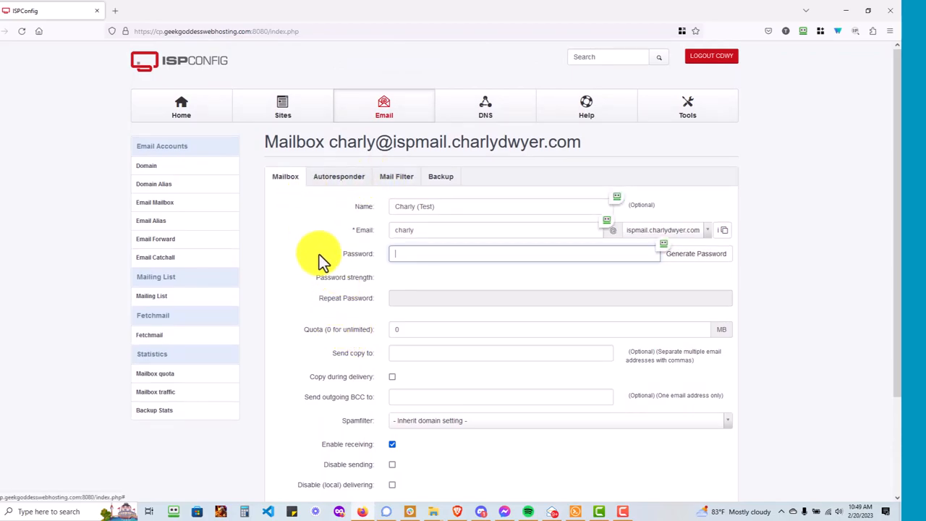
{"action": "scroll", "scroll_direction": "down", "scroll_amount": 3}
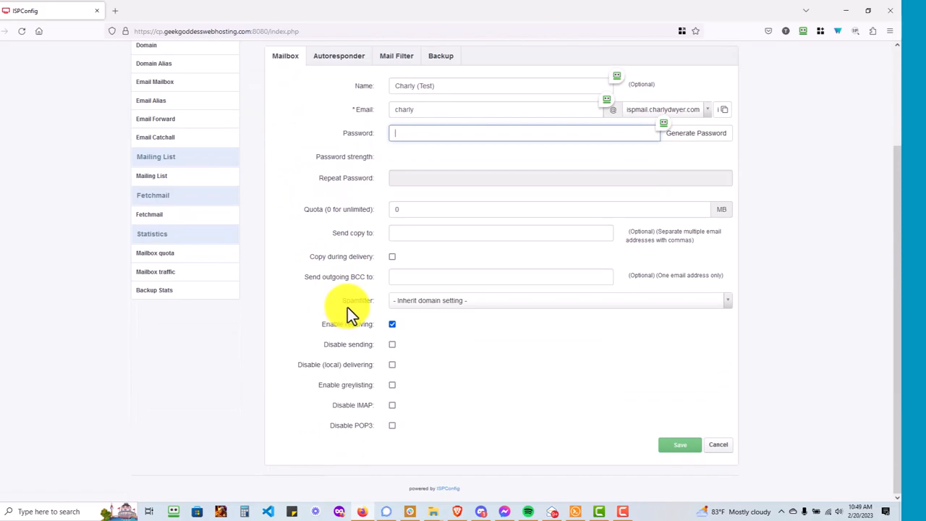
{"action": "scroll", "scroll_direction": "up", "scroll_amount": 3}
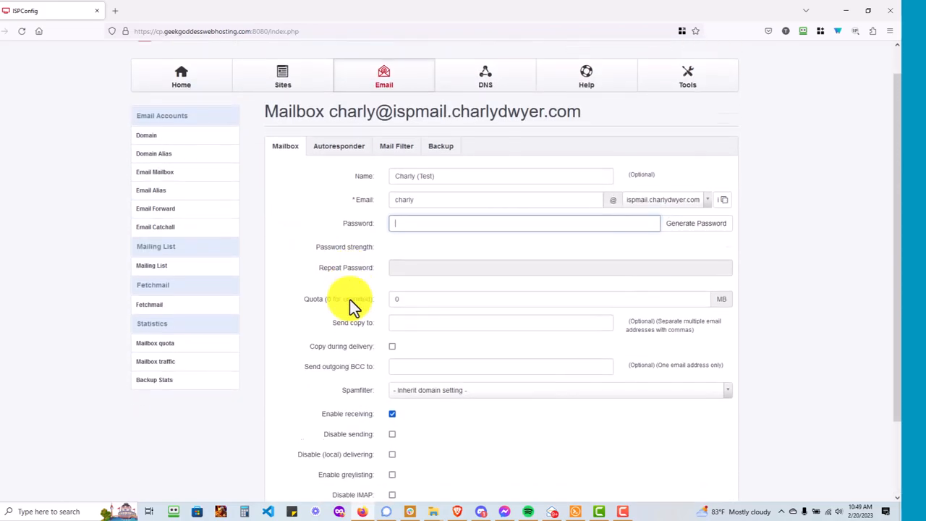
{"action": "scroll", "scroll_direction": "up", "scroll_amount": 3}
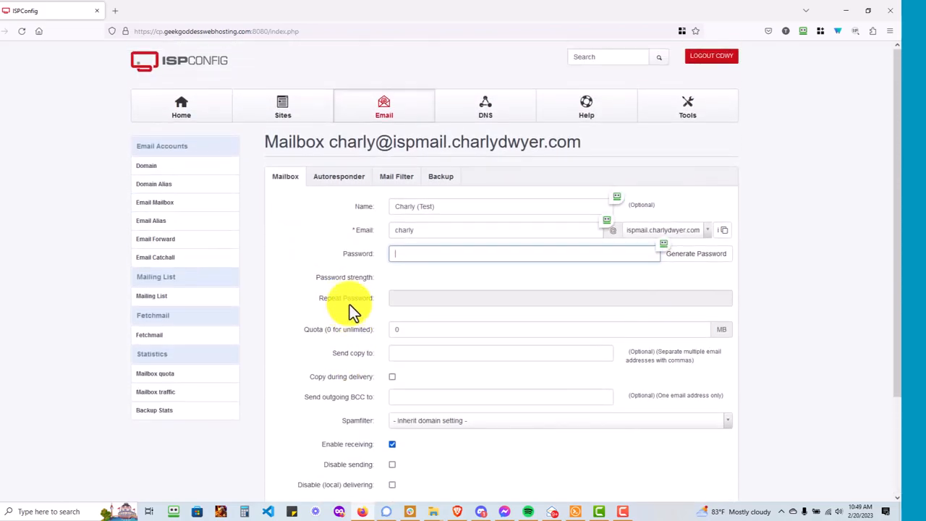